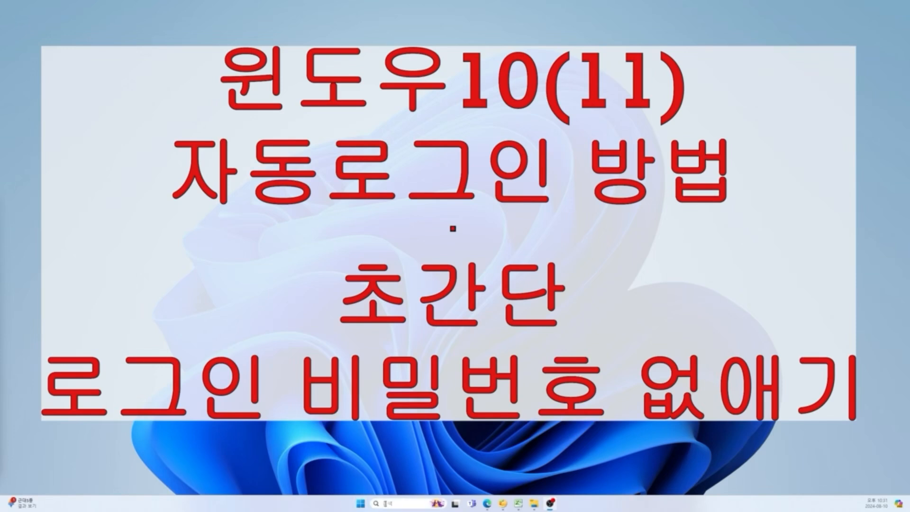
Search the taskbar for 레지스트리 편집기 (Registry Editor).
click(378, 503)
text(레지스트리)
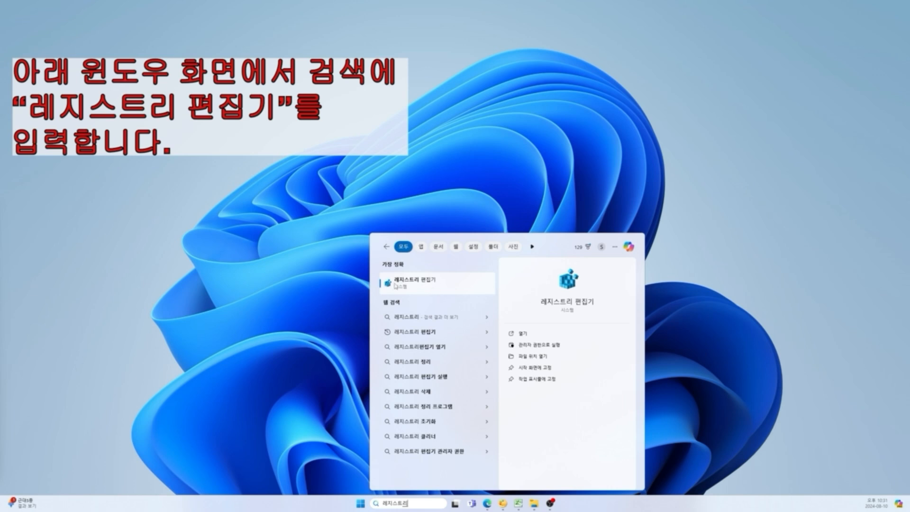
Launch Registry Editor and expand HKEY_LOCAL_MACHINE > SOFTWARE, scrolling down toward Microsoft > Windows NT.
click(424, 281)
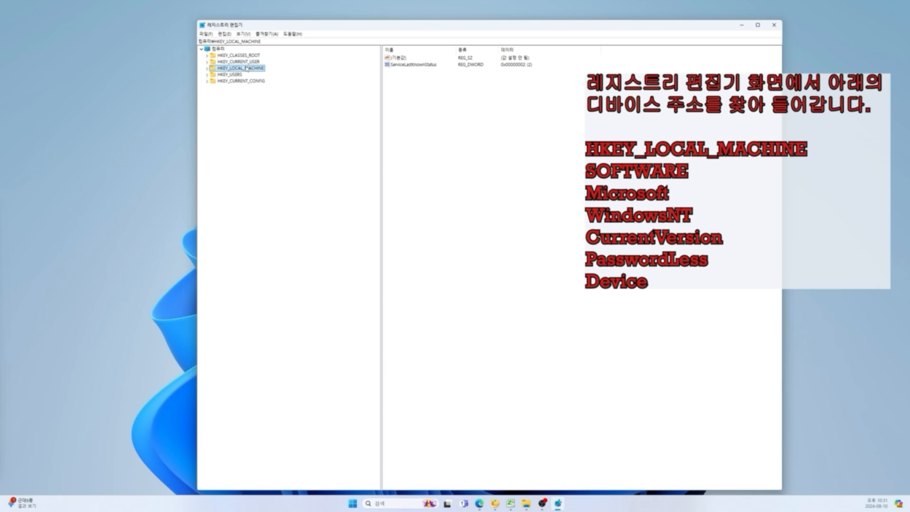
click(207, 68)
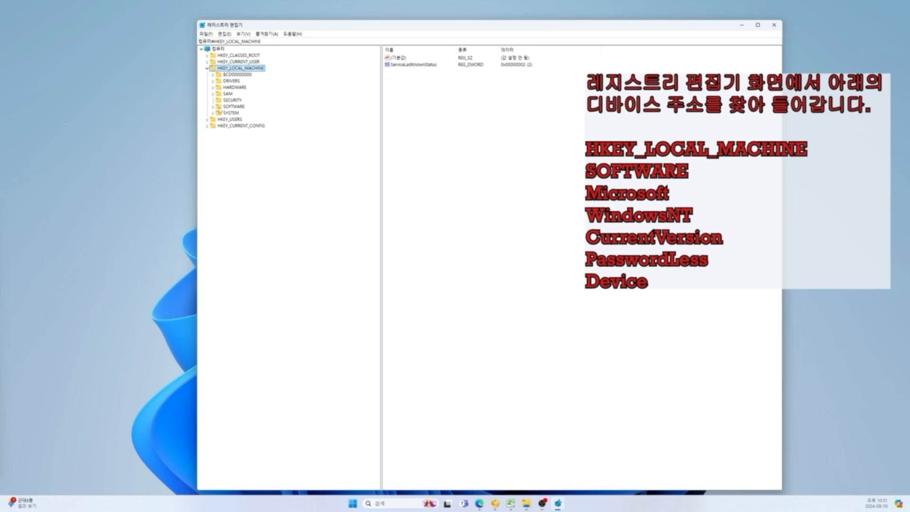
click(213, 106)
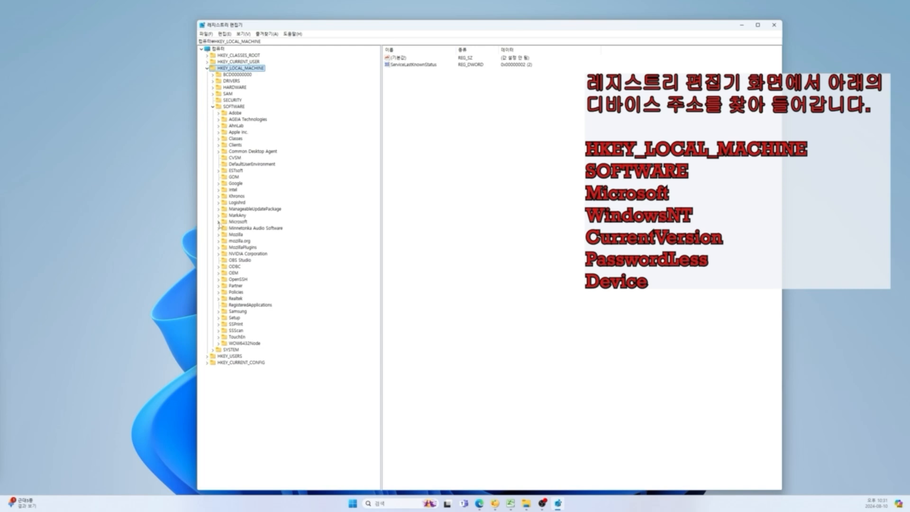
scroll(down, 3)
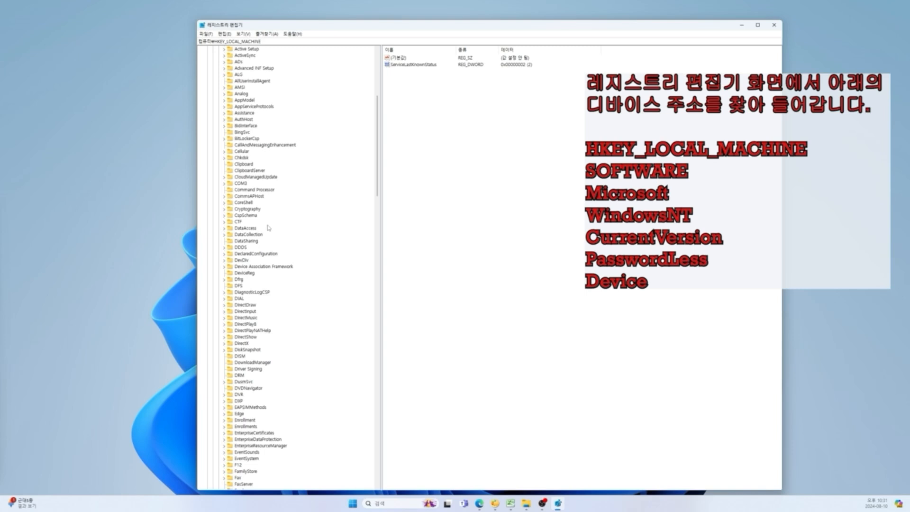
scroll(down, 3)
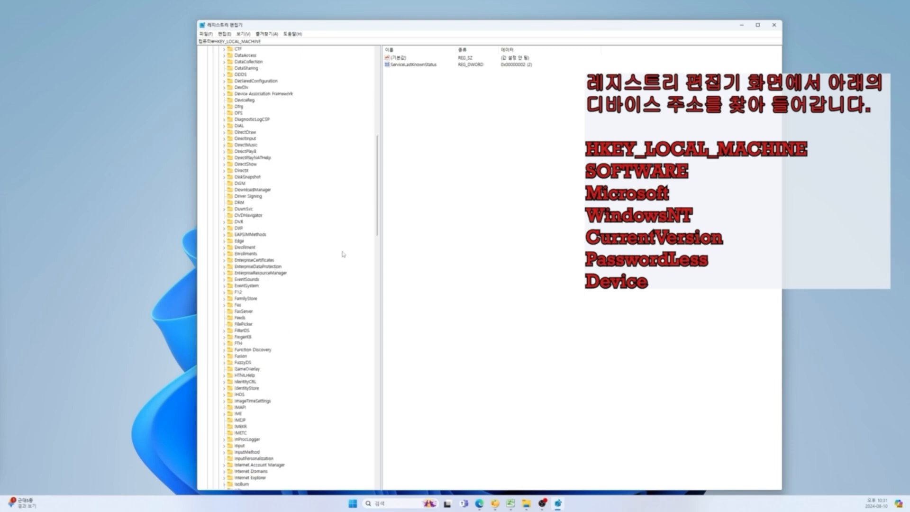
scroll(down, 3)
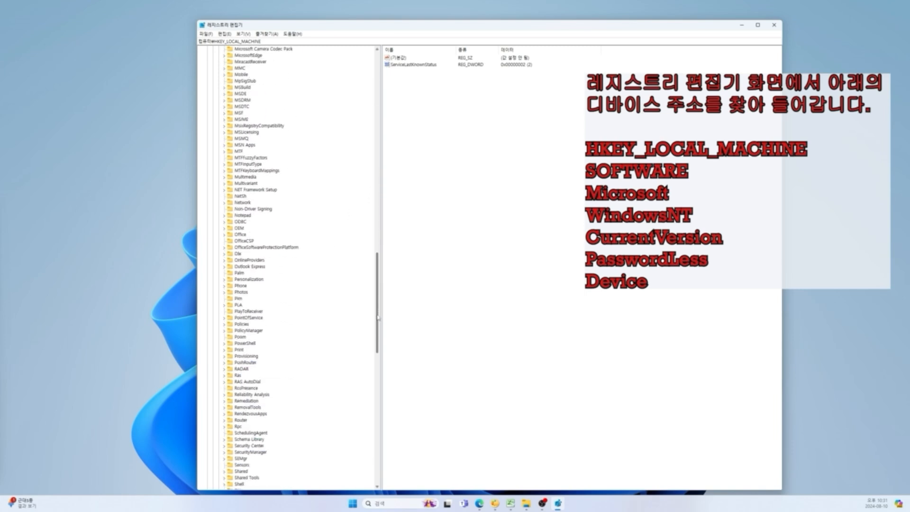
scroll(down, 3)
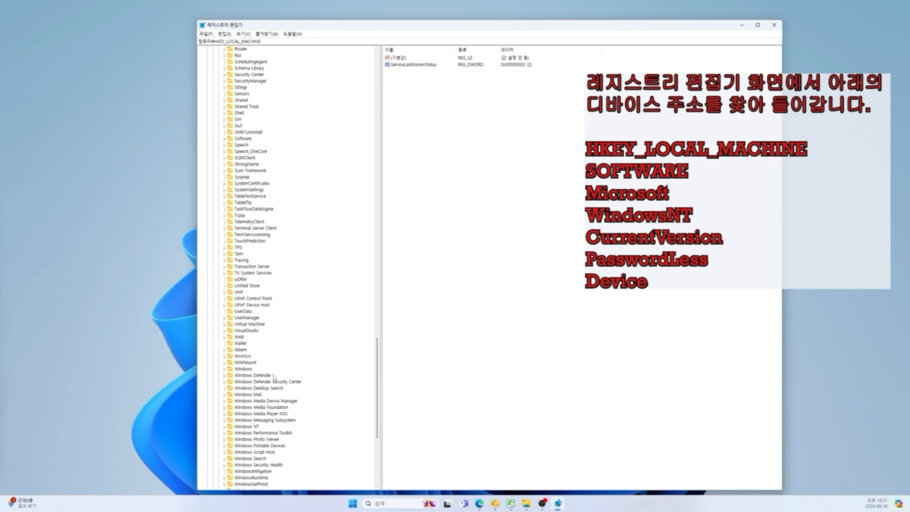
scroll(down, 3)
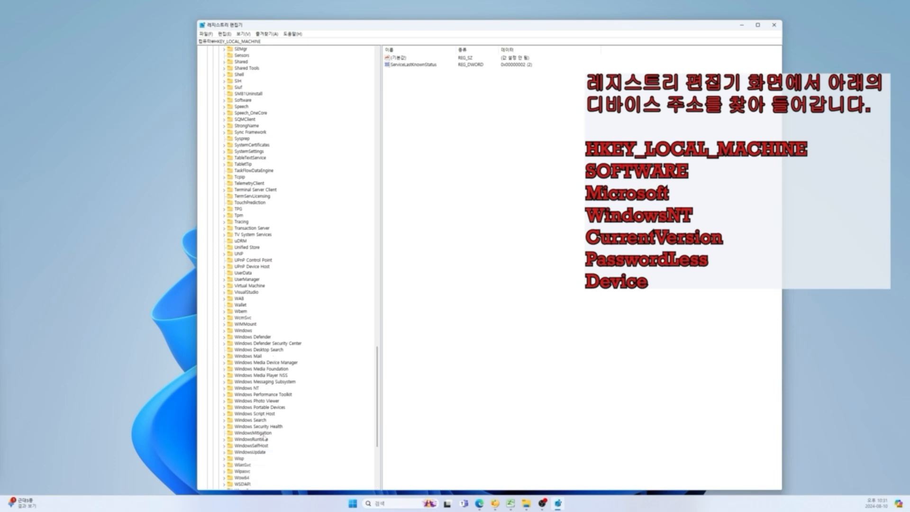
scroll(down, 3)
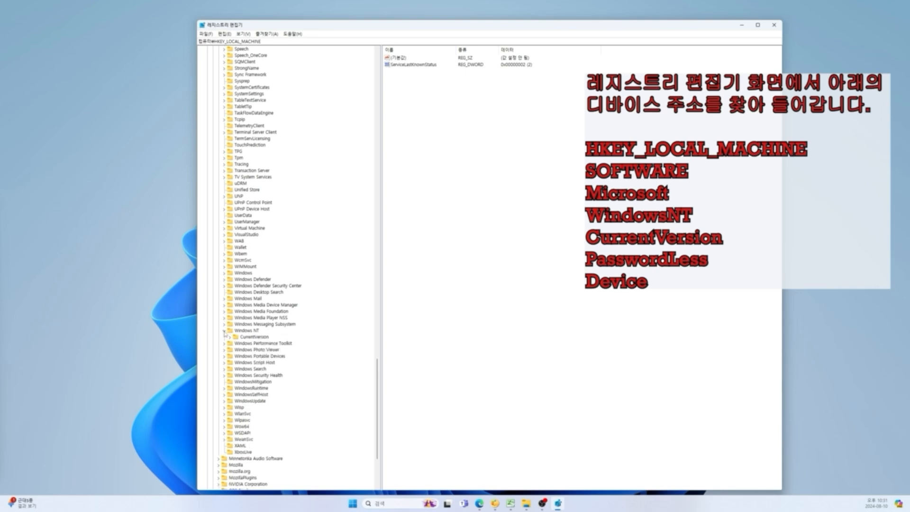
Expand CurrentVersion and PasswordLess, then select the Device key to view its values.
click(225, 330)
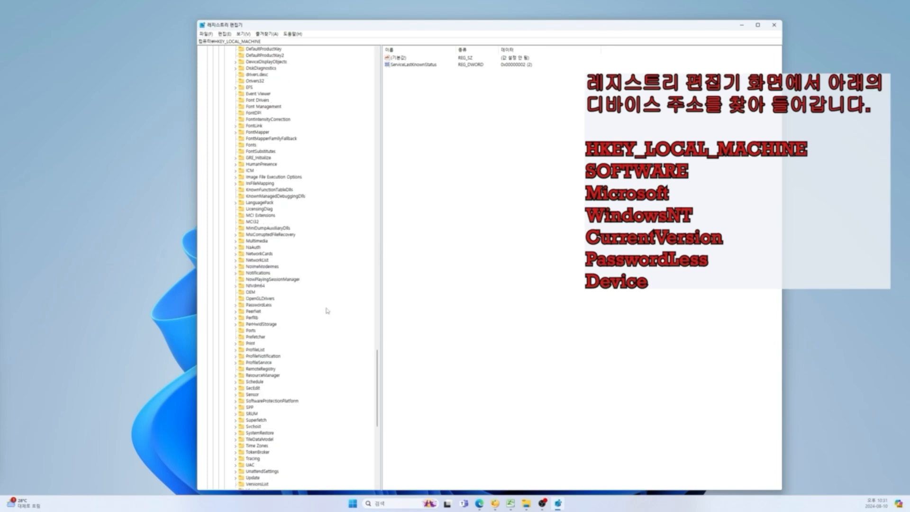
scroll(down, 3)
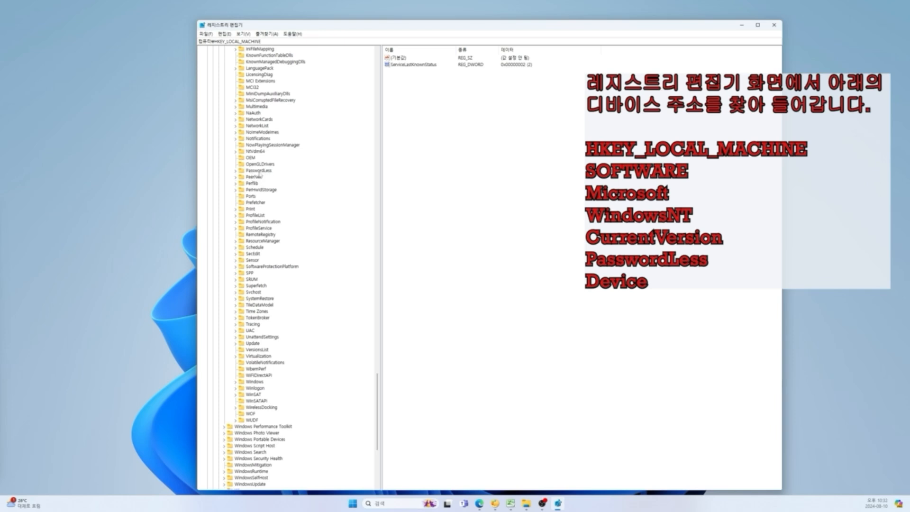
click(236, 170)
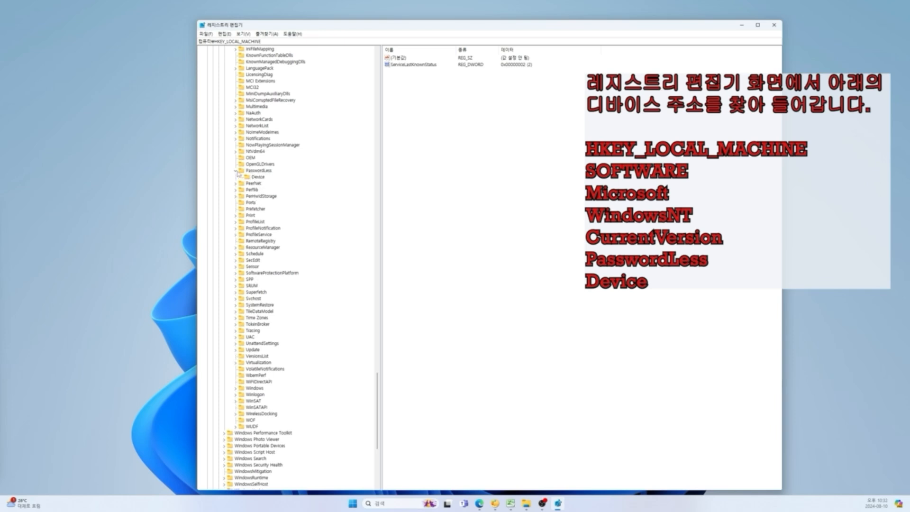
click(253, 177)
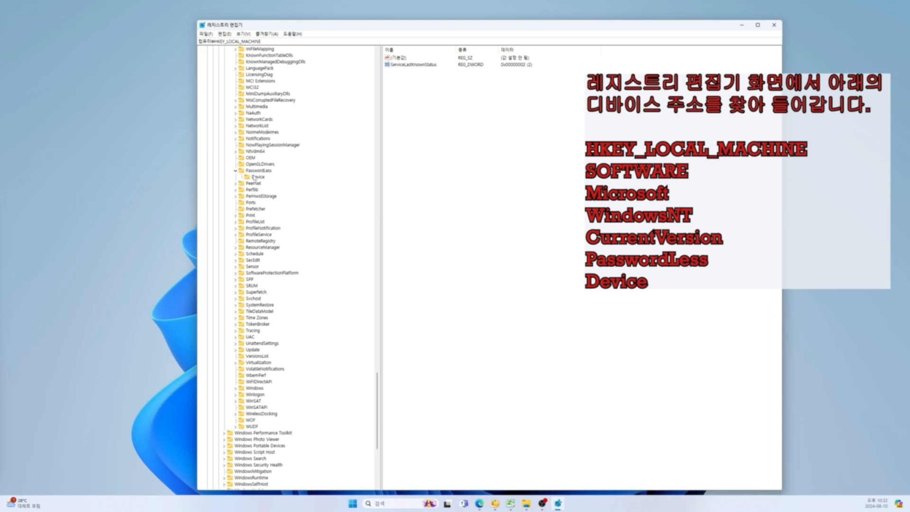
click(254, 177)
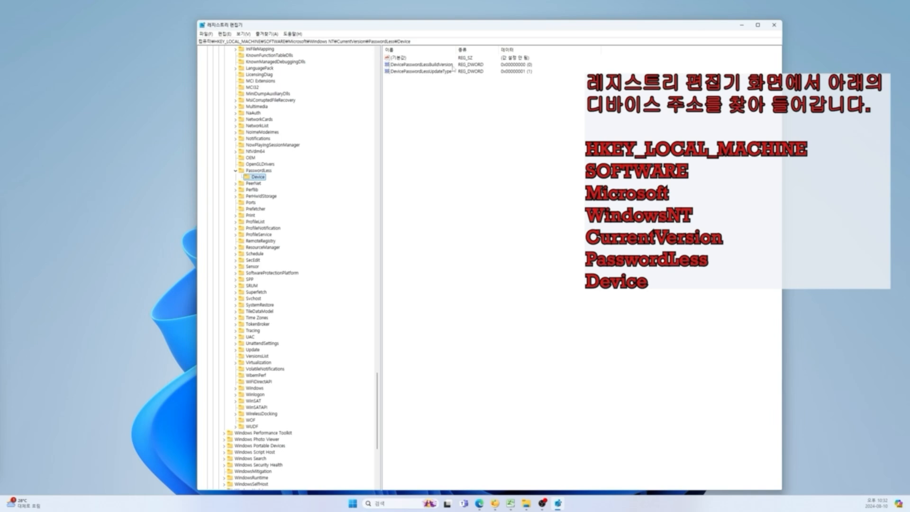
Change DevicePasswordLessBuildVersion to 0 and close Registry Editor.
double_click(420, 64)
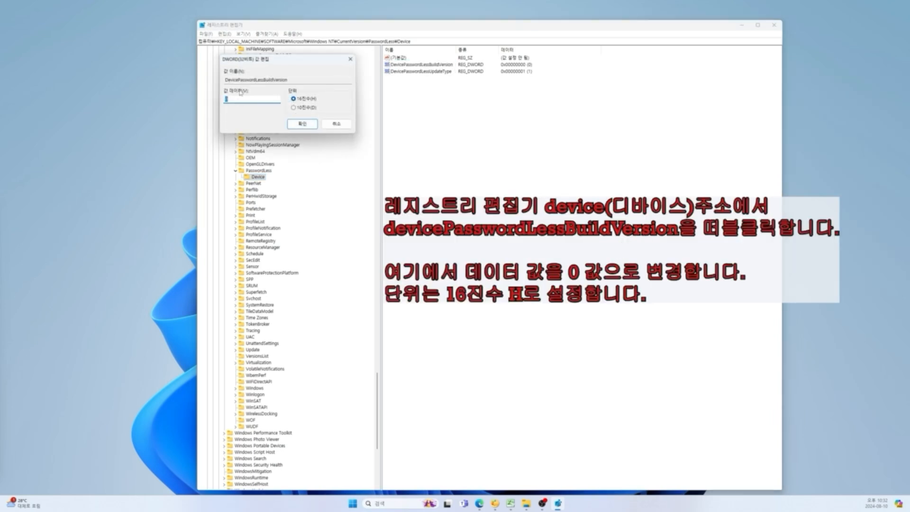
text(0)
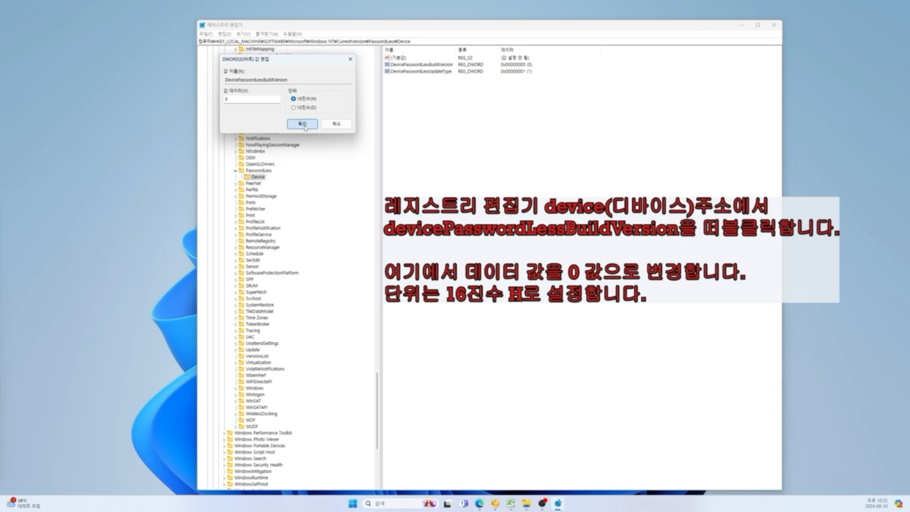
click(302, 124)
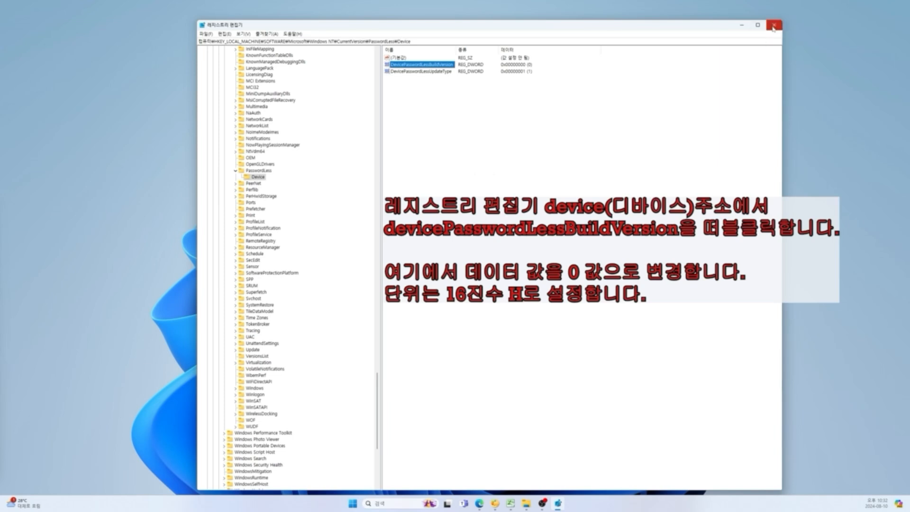
click(773, 25)
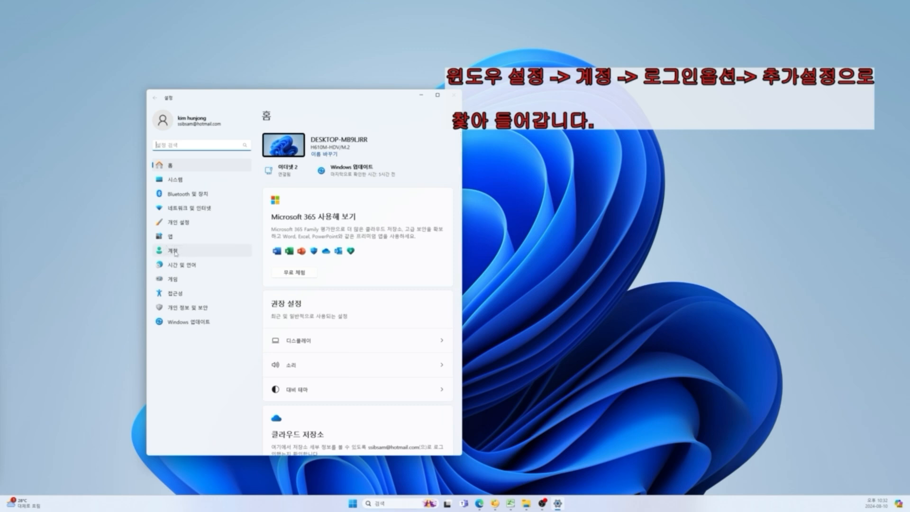
Go to Accounts in Settings and scroll down to Sign-in options.
click(170, 251)
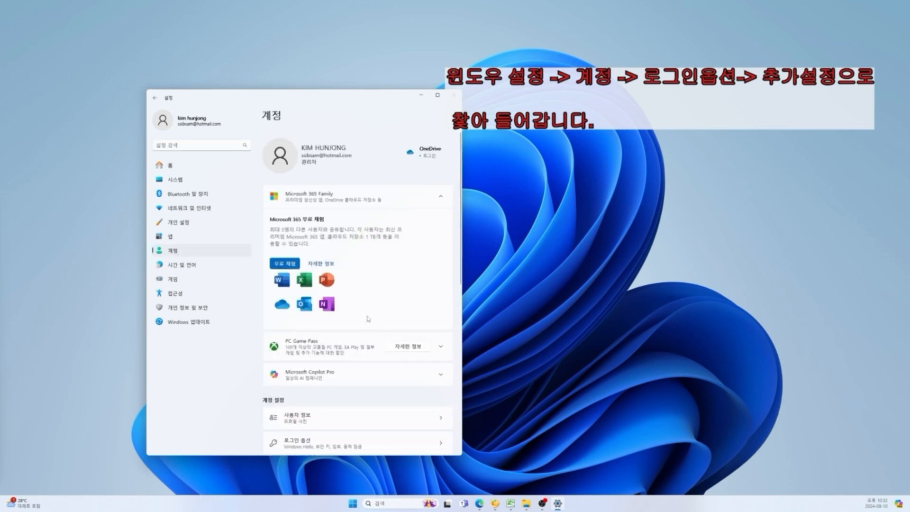
scroll(down, 3)
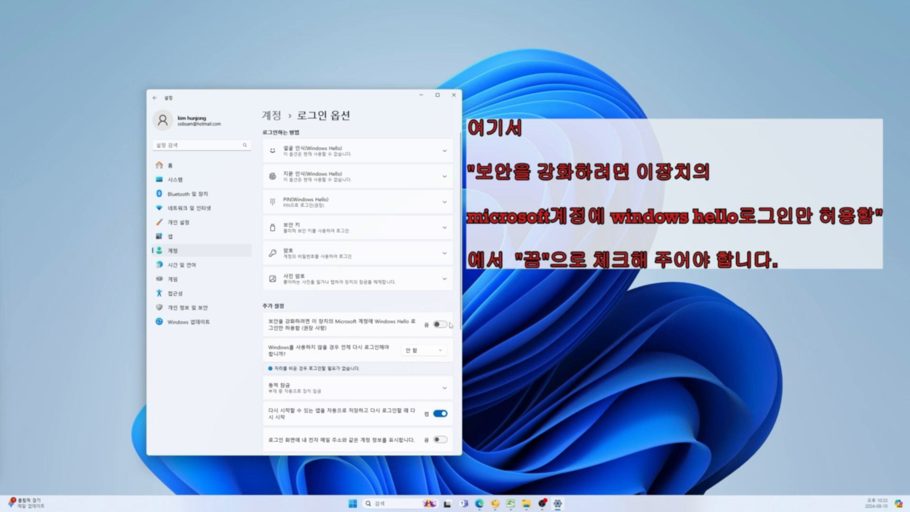
Keep 'only allow Windows Hello sign-in' off and close Settings.
click(439, 324)
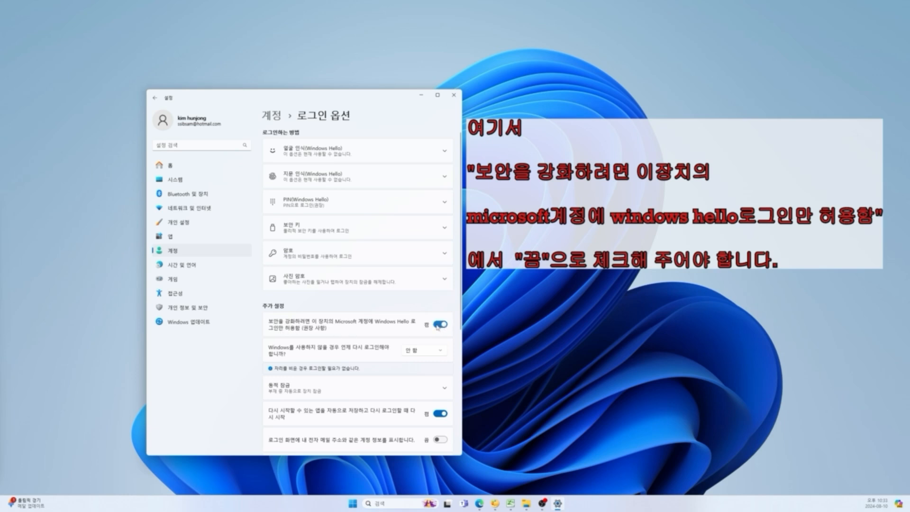
click(439, 324)
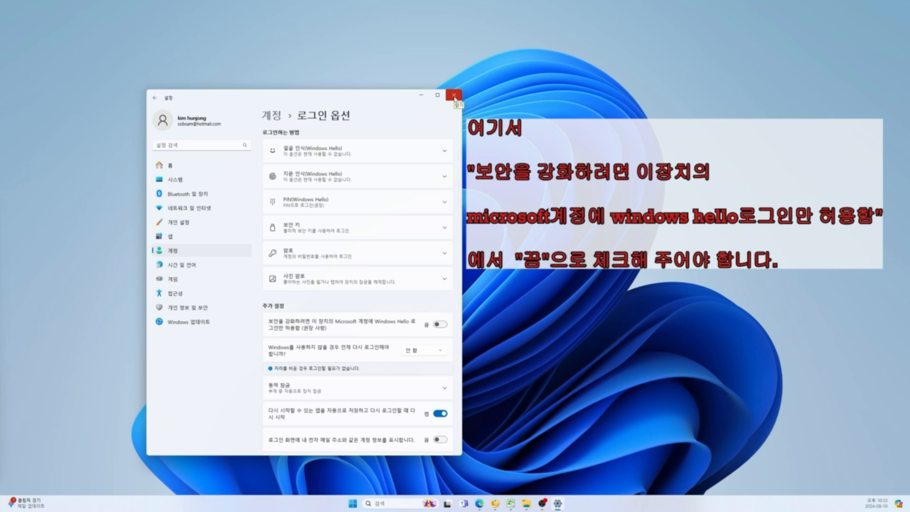
mouse_move(455, 105)
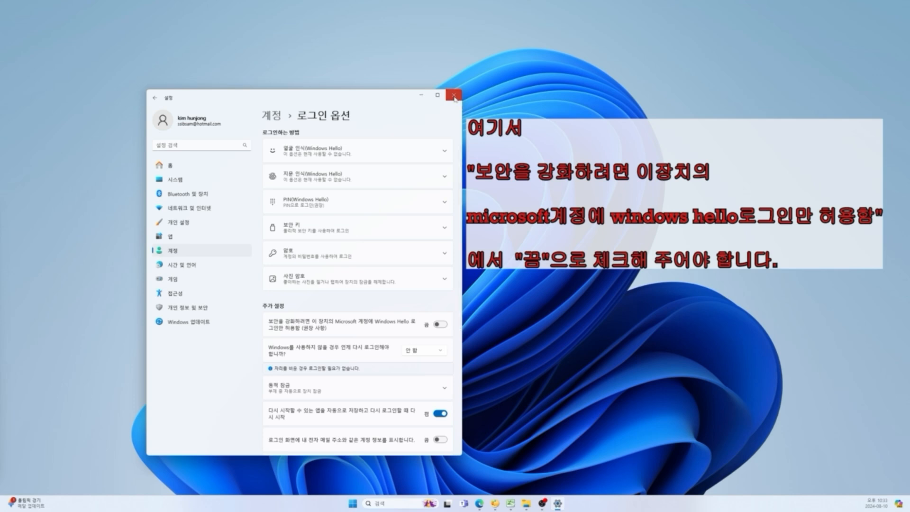
click(453, 96)
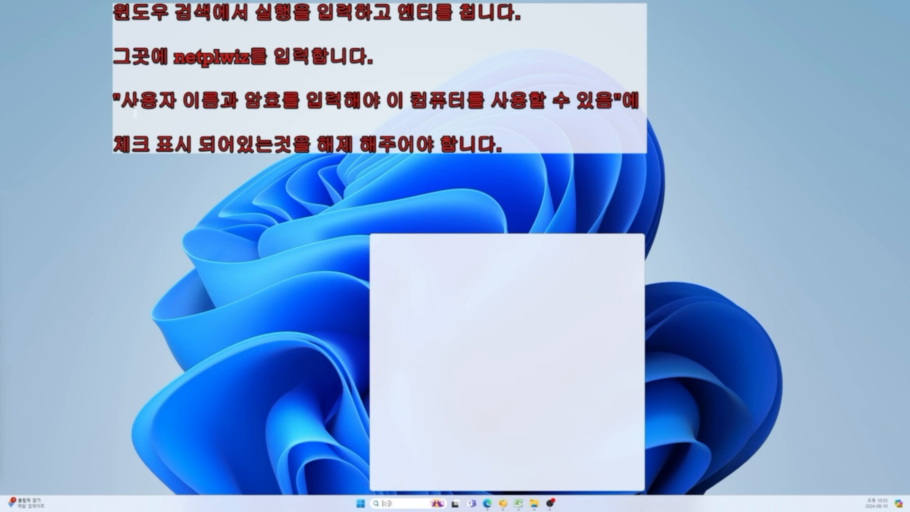
Search for netplwiz from the taskbar to open User Accounts.
click(377, 502)
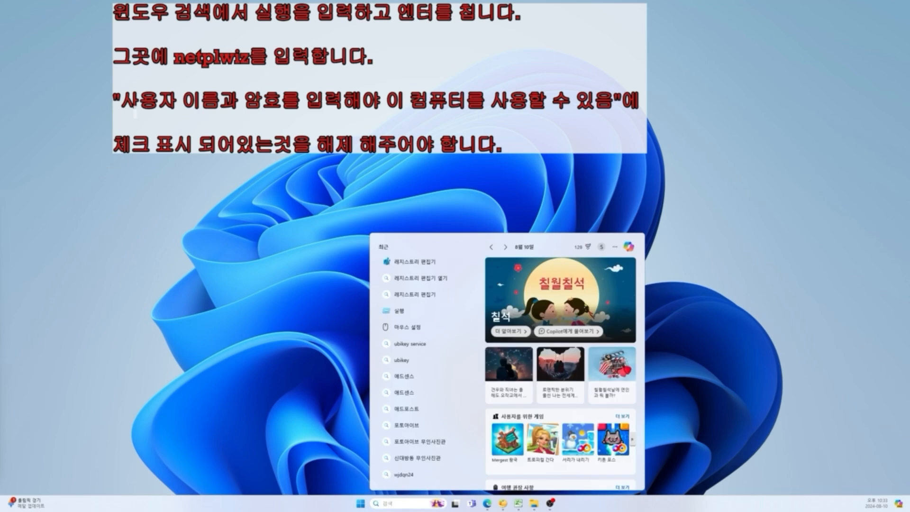
click(395, 502)
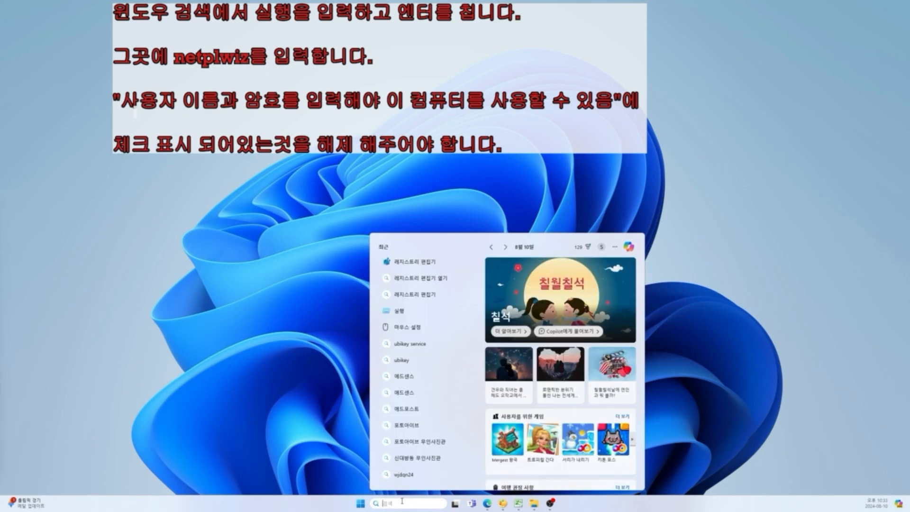
text(ne)
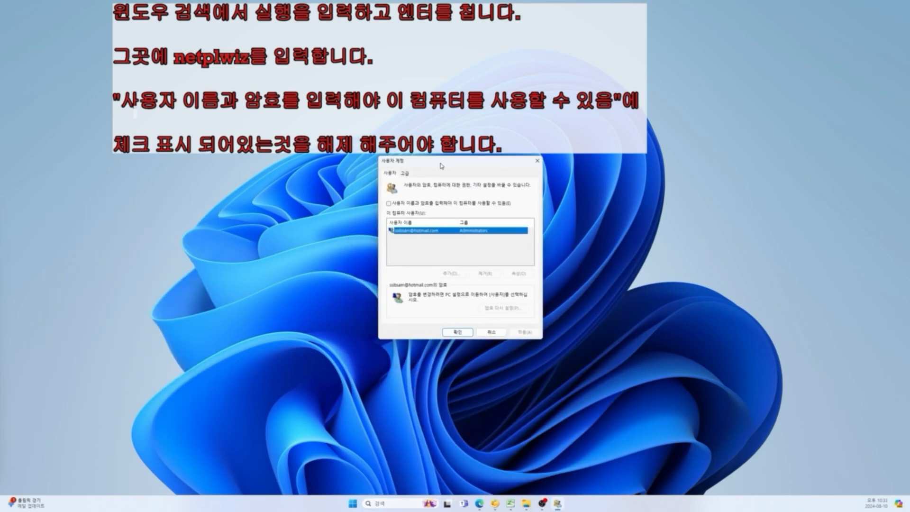
mouse_move(438, 216)
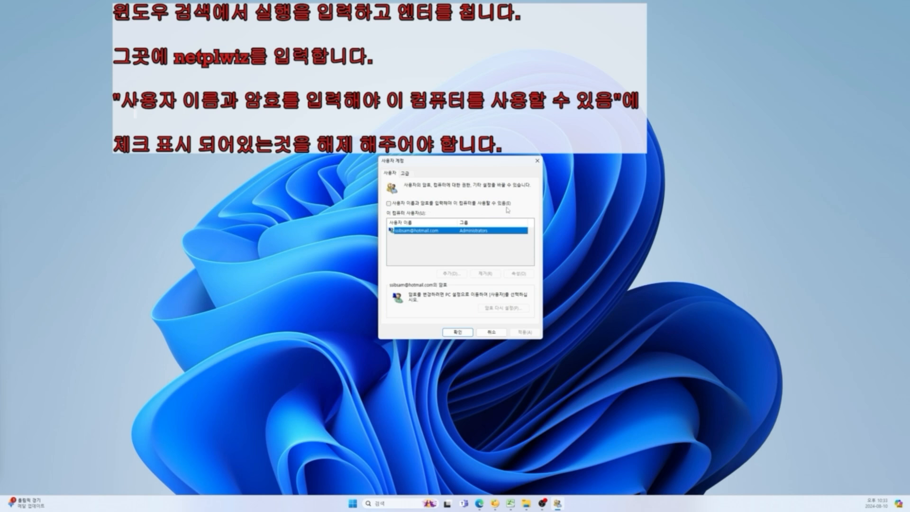
Uncheck 'Users must enter a user name and password', confirm automatic sign-in, and apply.
click(388, 203)
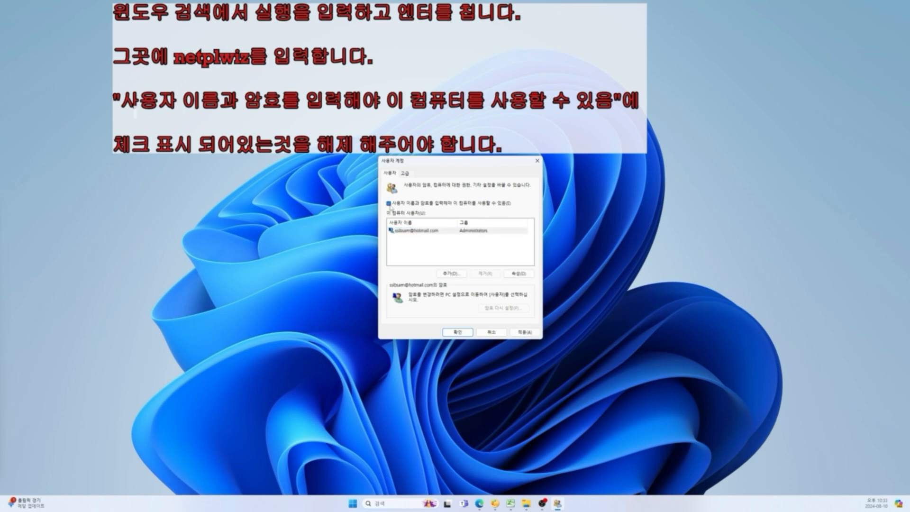
click(389, 204)
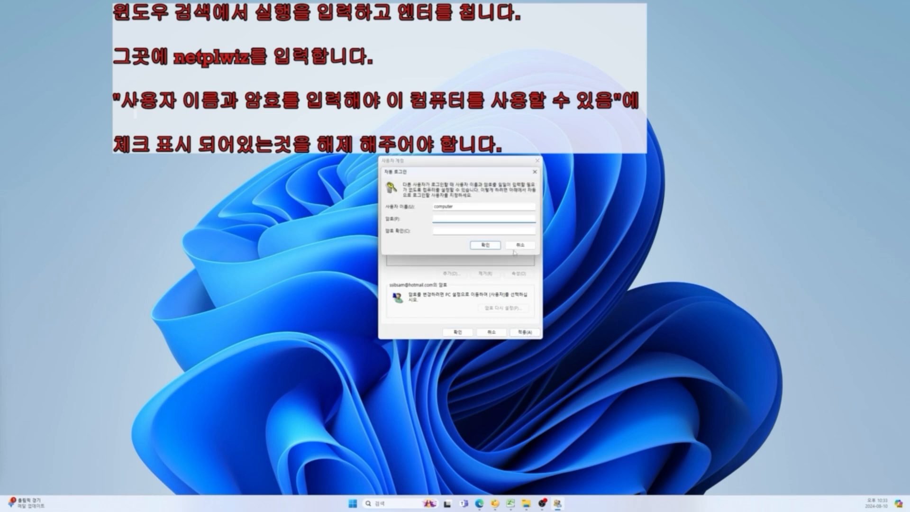
click(485, 244)
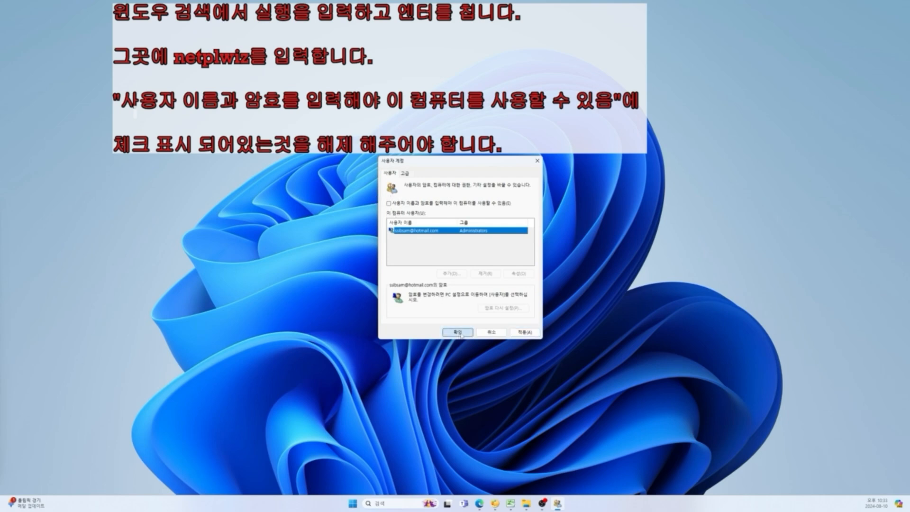
click(457, 333)
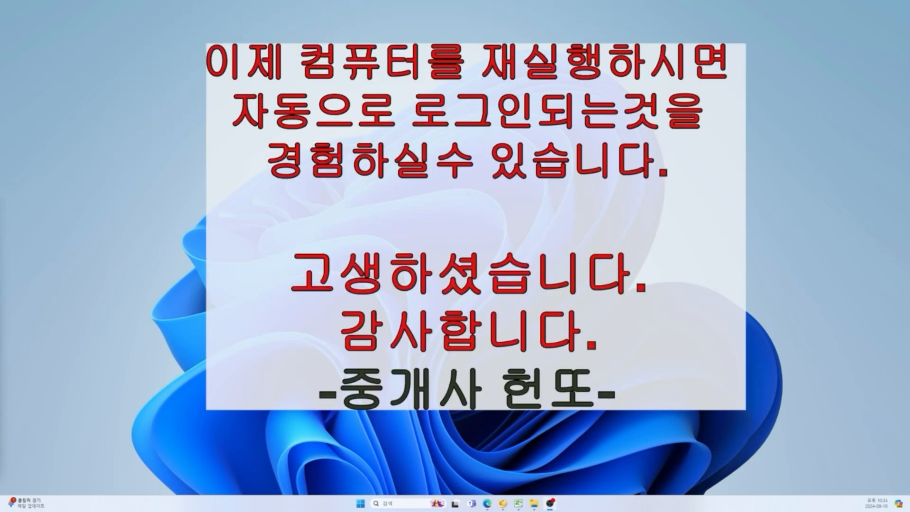